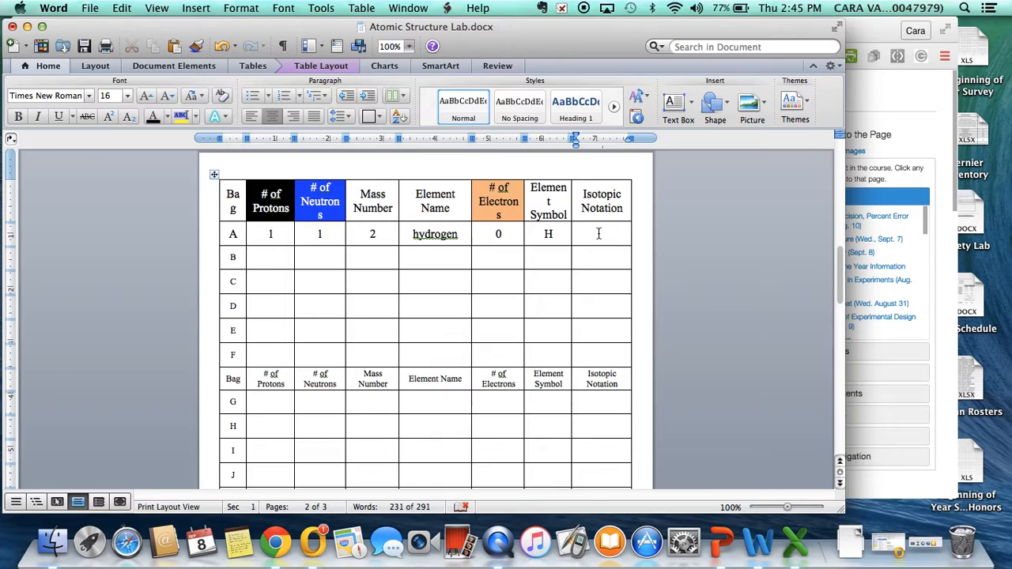
- Enter 0 electrons in bag A's row and move to its Isotopic Notation cell
{"action": "left_click", "coordinate": [599, 234]}
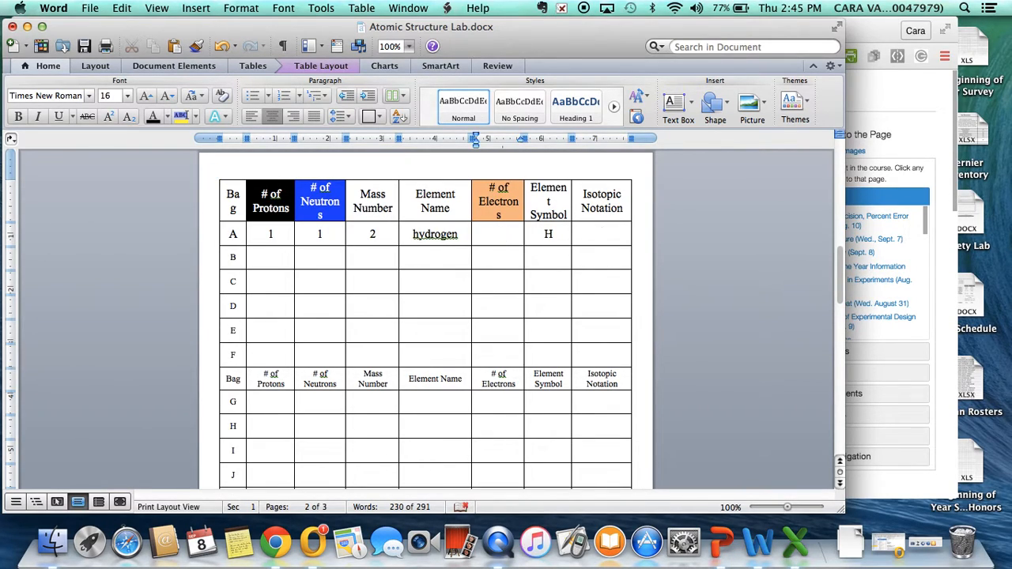
{"action": "type", "text": "0"}
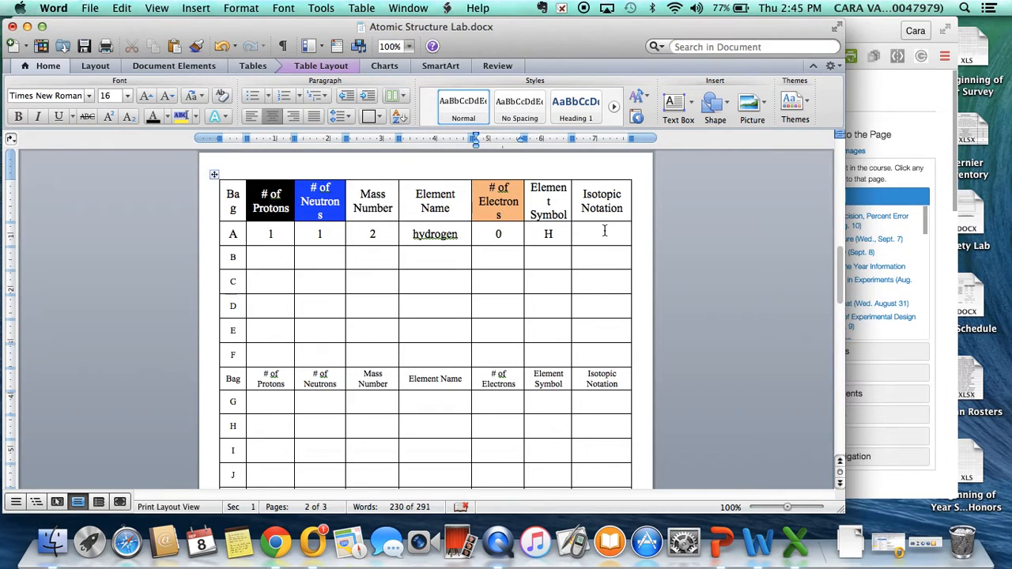
{"action": "left_click", "coordinate": [601, 234]}
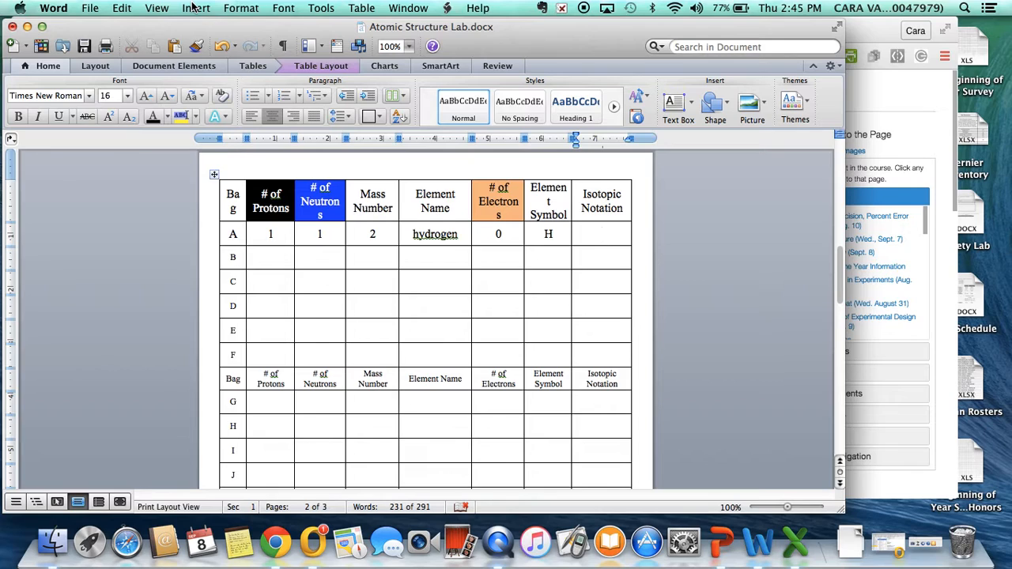
- Insert an empty equation into bag A's Isotopic Notation cell
{"action": "left_click", "coordinate": [196, 8]}
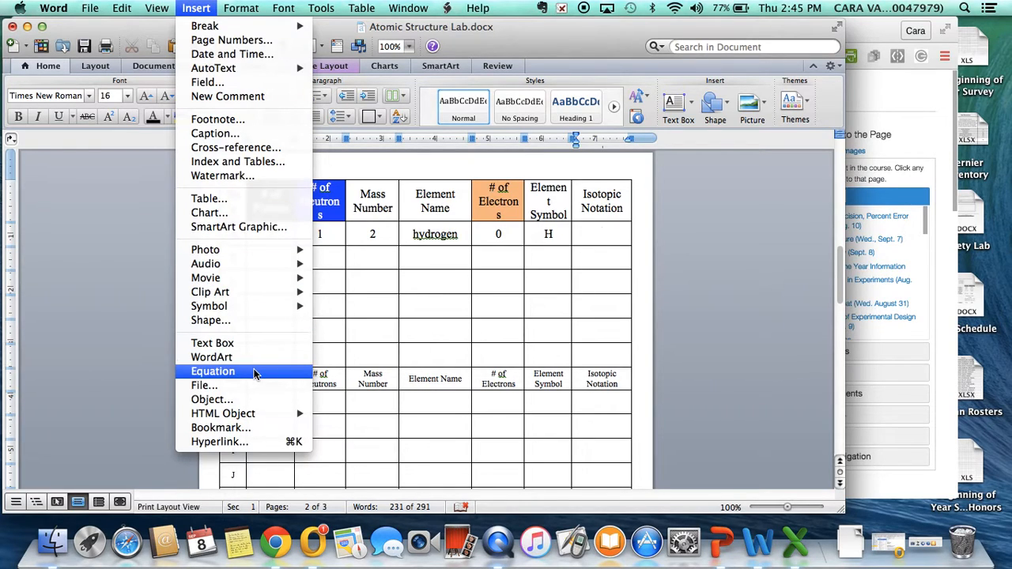
{"action": "left_click", "coordinate": [212, 372]}
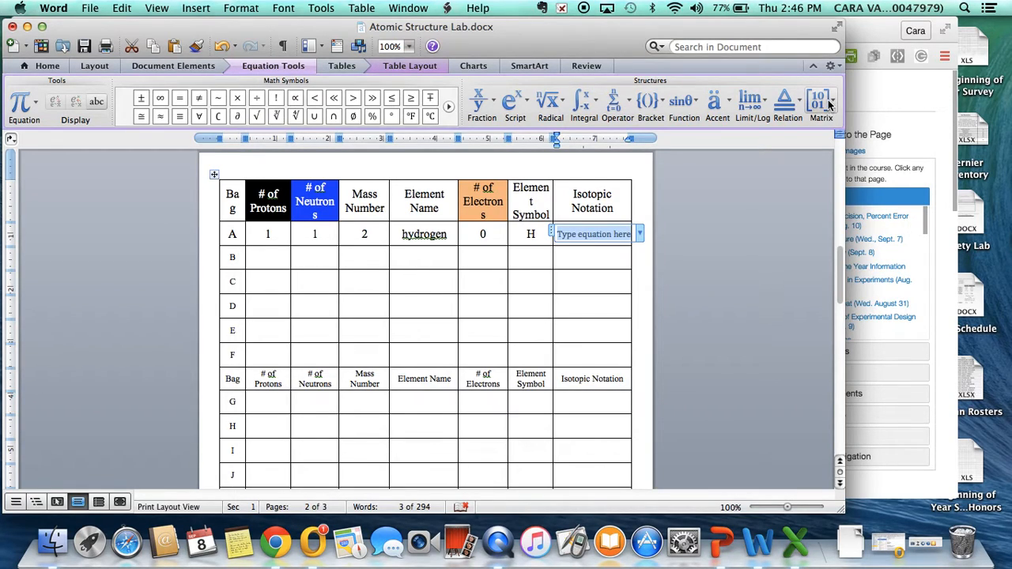
- Insert a 2x1 empty matrix into the equation and add the symbol H after it
{"action": "left_click", "coordinate": [821, 103]}
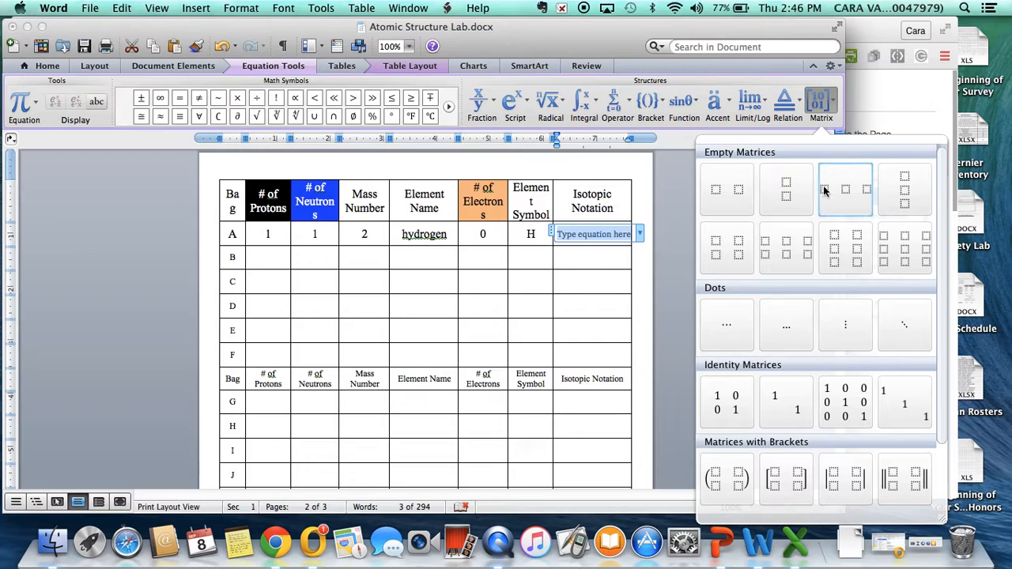
{"action": "mouse_move", "coordinate": [785, 190]}
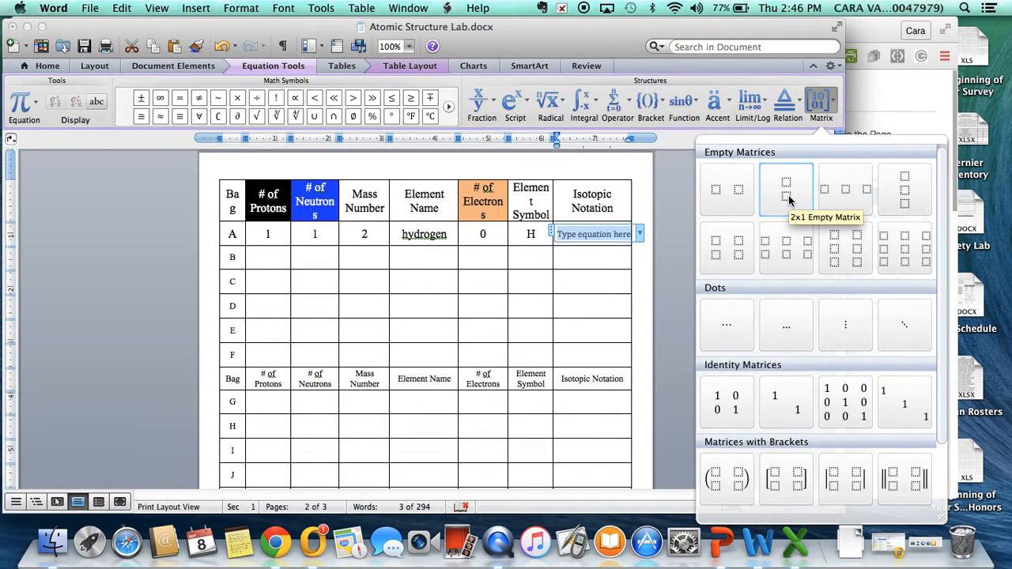
{"action": "left_click", "coordinate": [785, 189]}
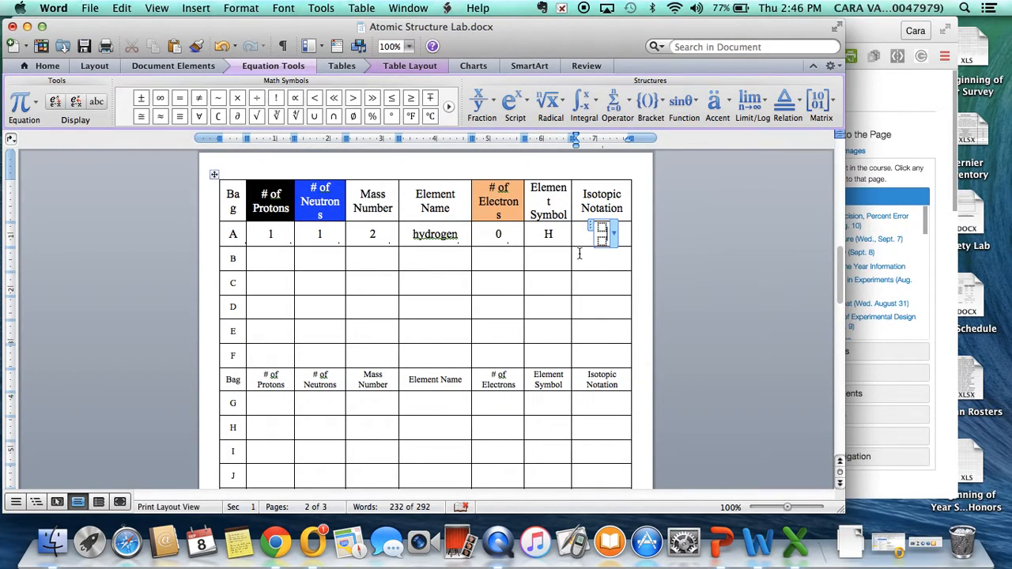
{"action": "type", "text": "H"}
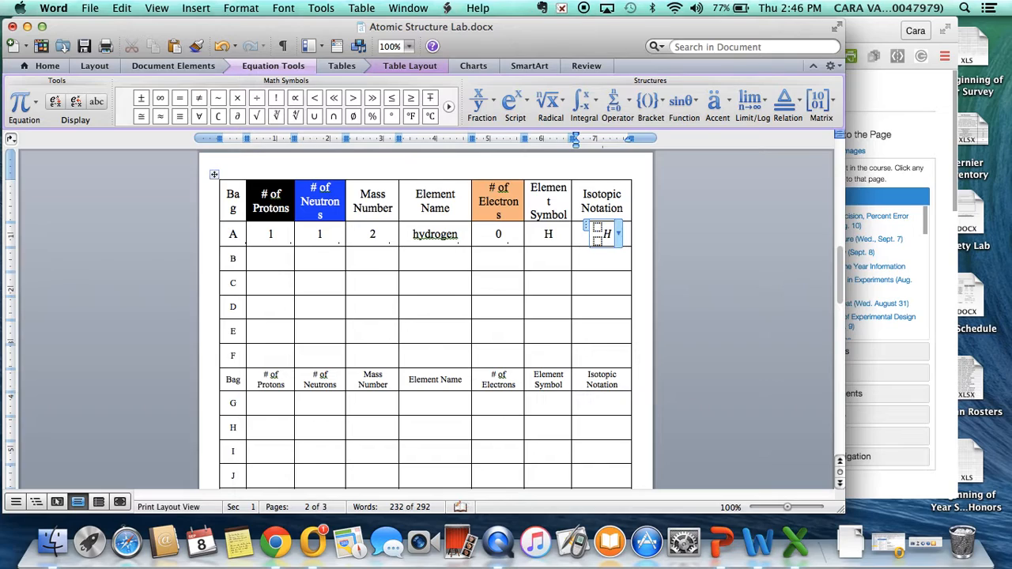
{"action": "mouse_move", "coordinate": [640, 272]}
{"action": "type", "text": "1"}
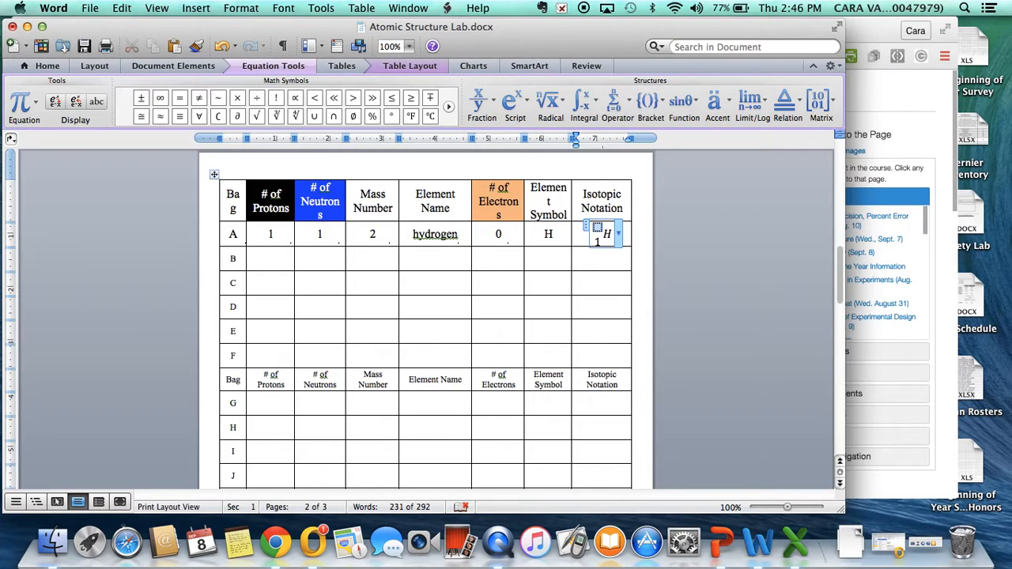
{"action": "mouse_move", "coordinate": [496, 254]}
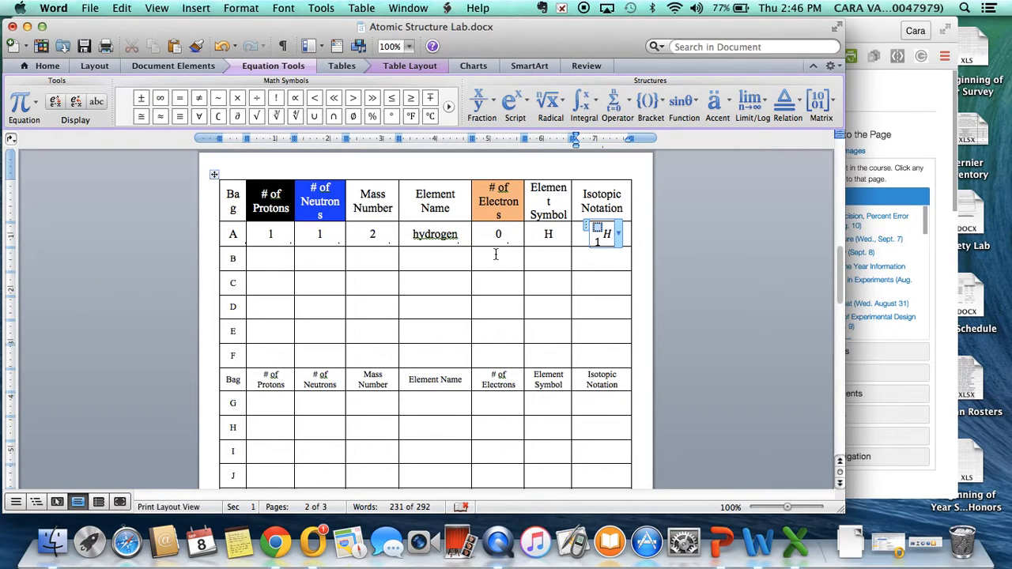
- Enter mass number 2 in the upper slot above atomic number 1 beside H
{"action": "type", "text": "2"}
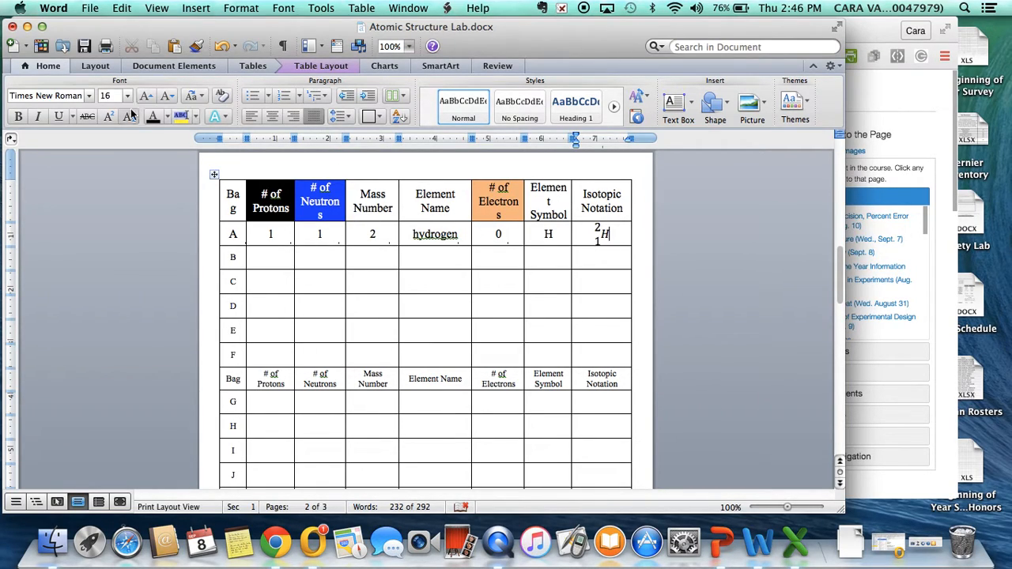
{"action": "mouse_move", "coordinate": [107, 117]}
{"action": "type", "text": "+"}
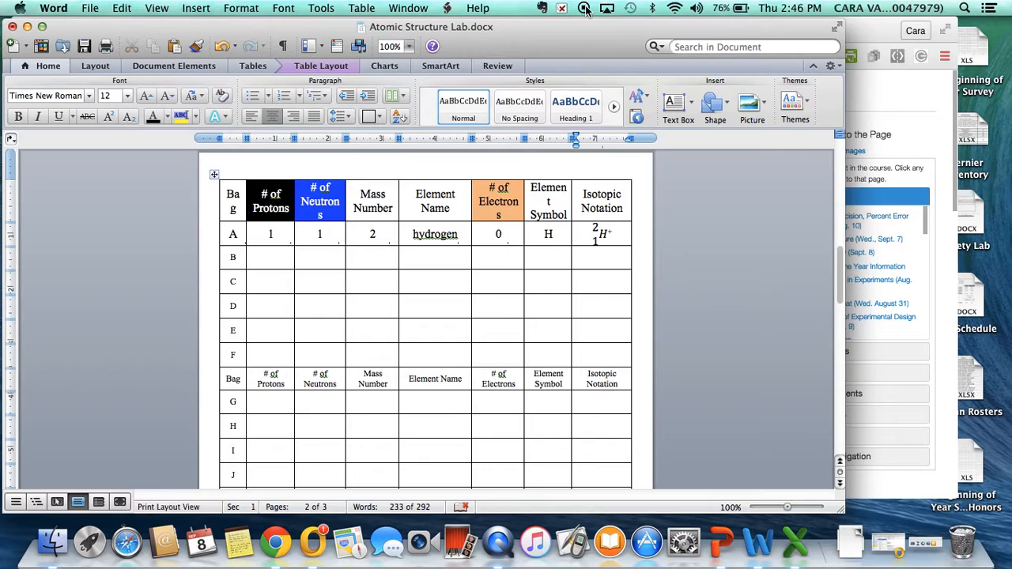
- Leave hydrogen's completed notation with its superscript + charge and move to bag B's cell
{"action": "left_click", "coordinate": [601, 256]}
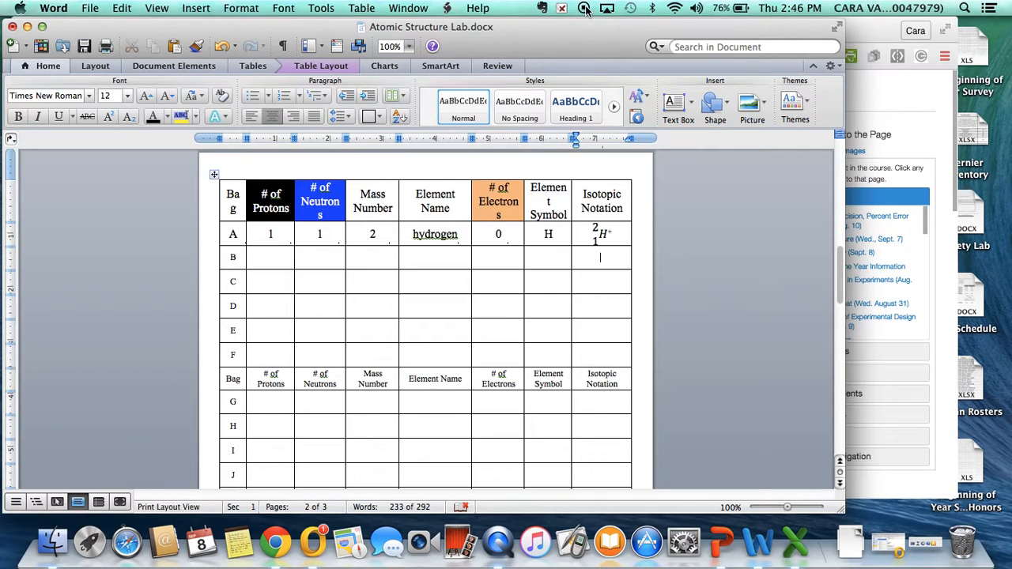